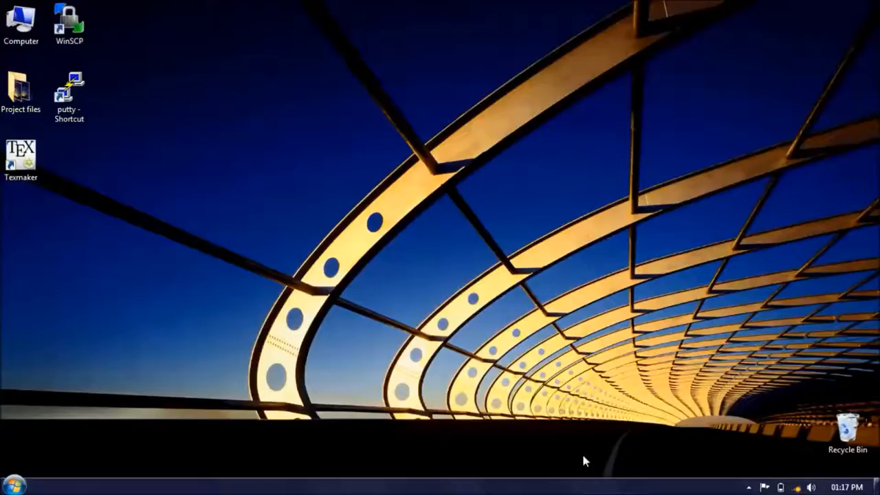
Show the available wireless networks from the system tray; the computer is not connected
left_click(797, 486)
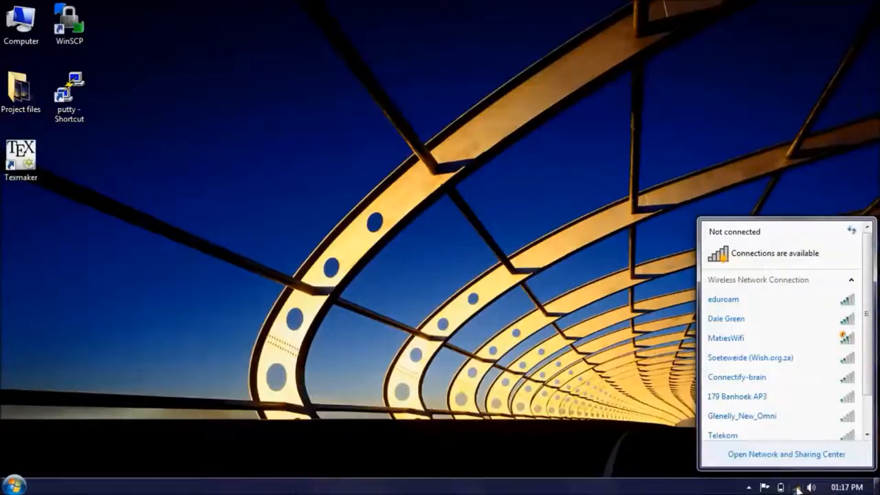
mouse_move(797, 382)
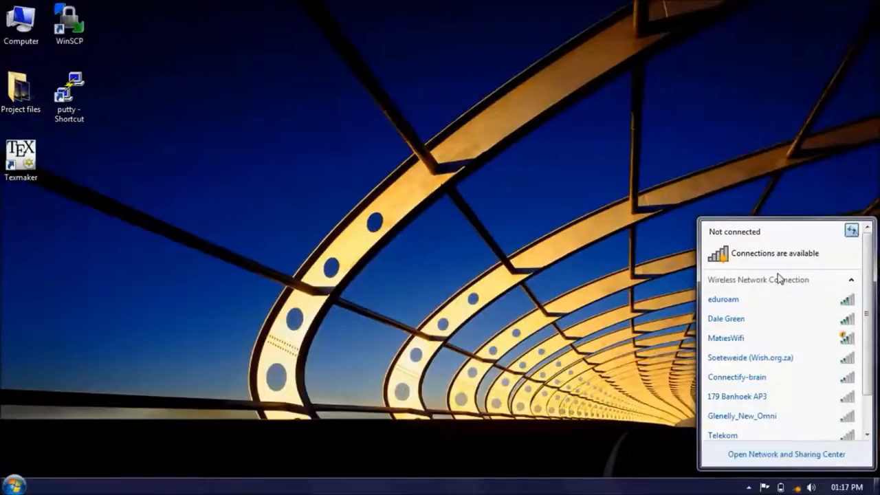
mouse_move(600, 311)
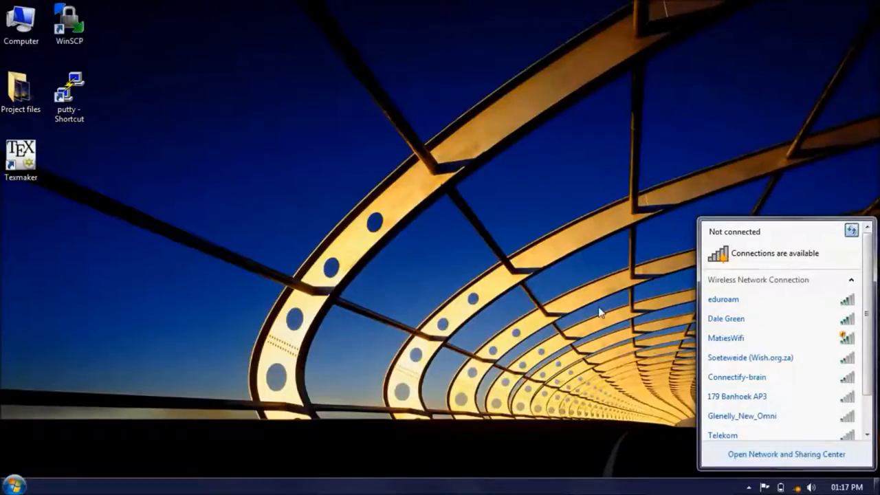
mouse_move(818, 269)
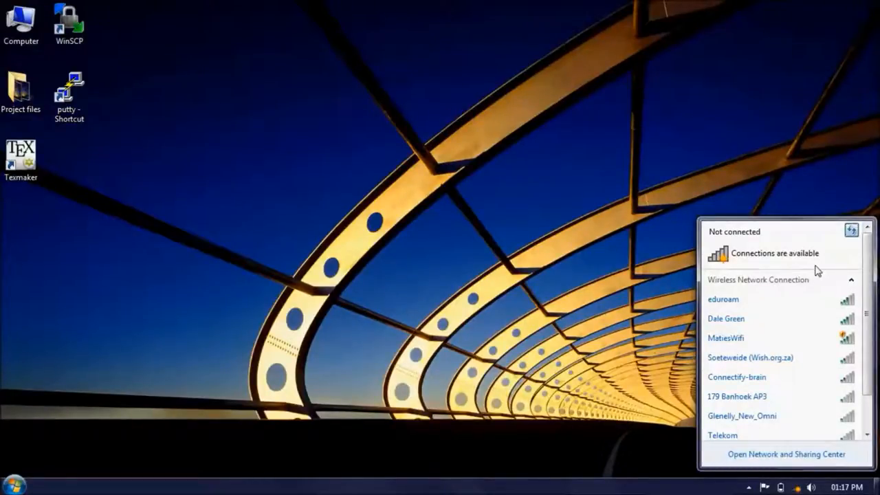
Launch Iron and enter the local address 192.168.0.10:1964/status.html to load the Eco-Geyser status page
left_click(309, 395)
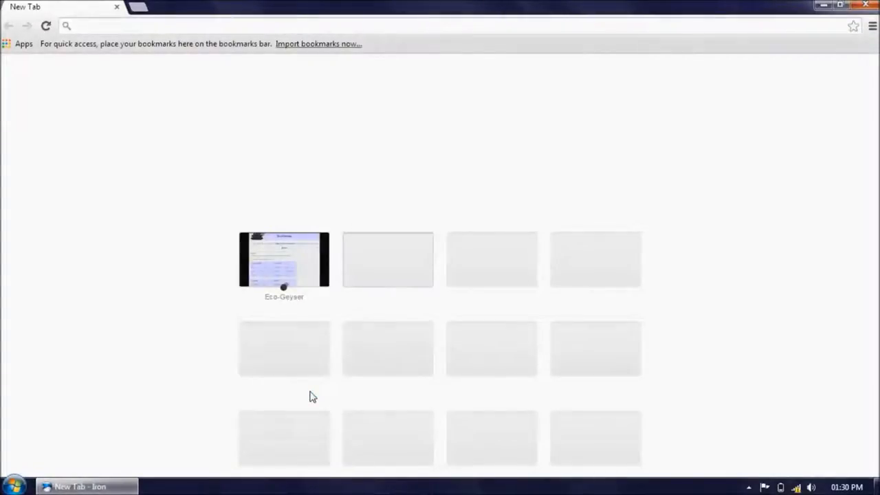
type("192.168.0.10:1964/status.html")
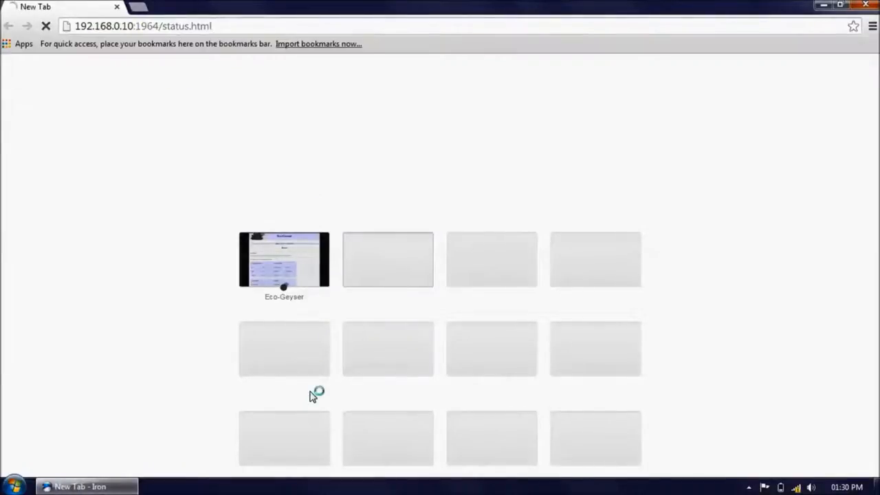
Review the status readings and the temperature, energy and water charts on Graphs, then go to the Control panel
left_click(283, 259)
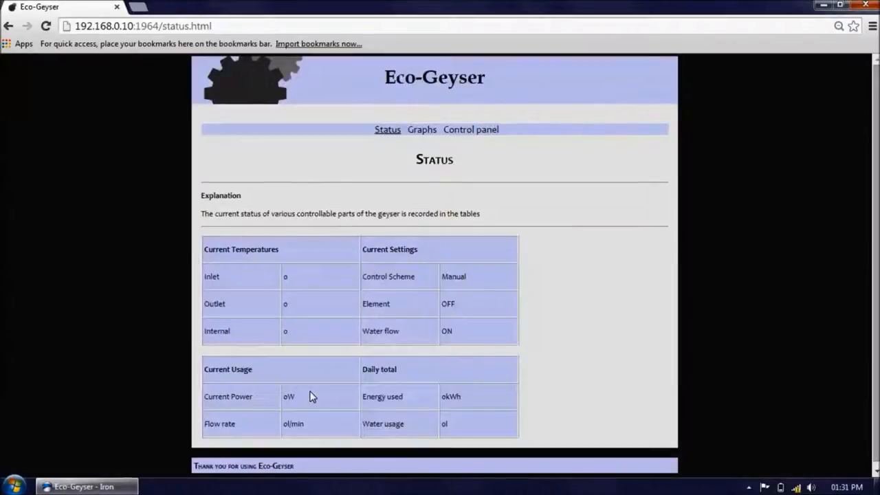
left_click(46, 27)
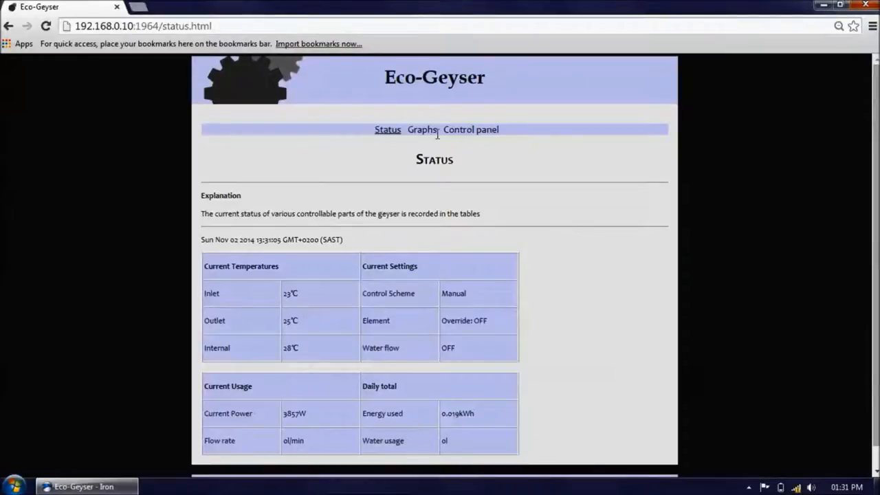
left_click(420, 129)
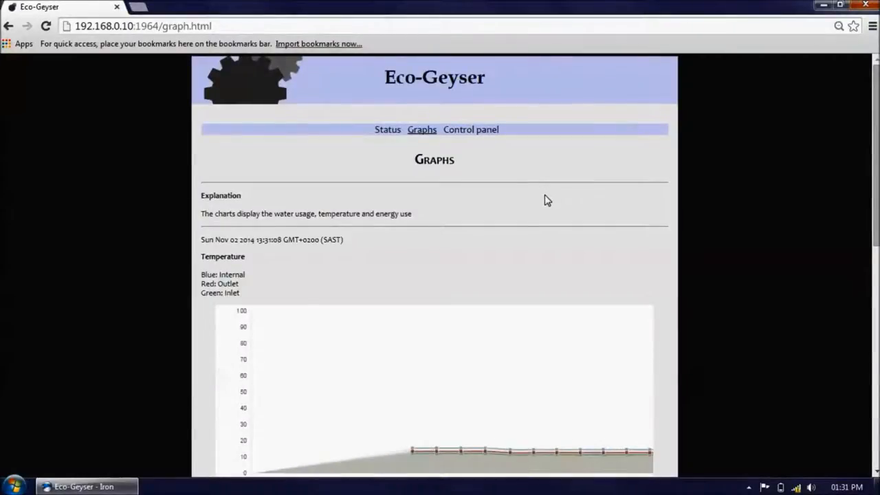
scroll("down", 3)
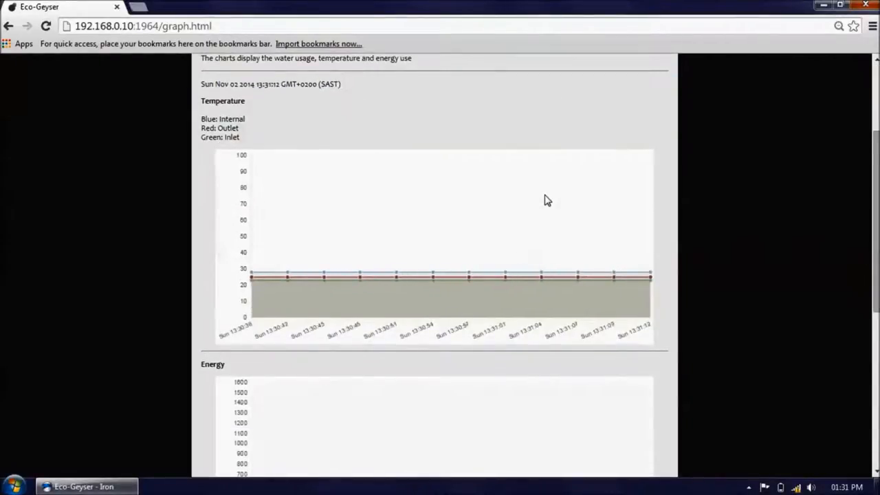
scroll("down", 3)
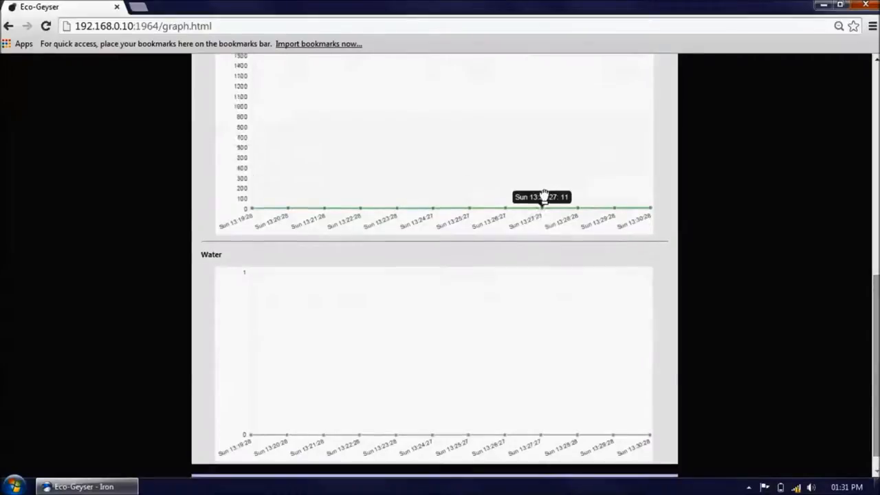
scroll("up", 3)
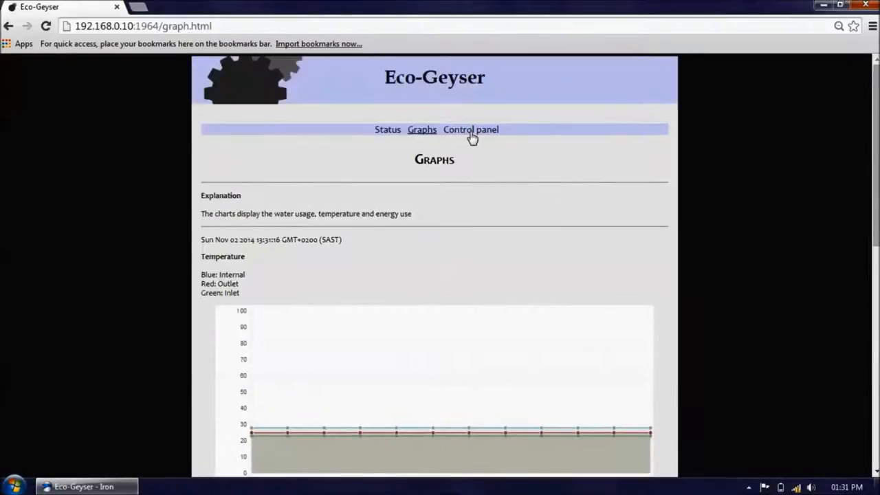
left_click(470, 130)
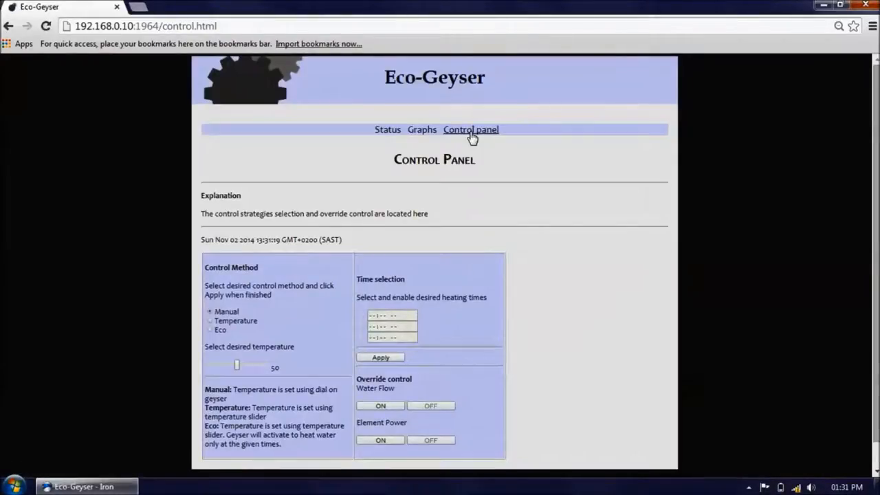
On the Status page confirm element Override: OFF and water flow OFF in Current Settings, then return to Graphs
left_click(387, 129)
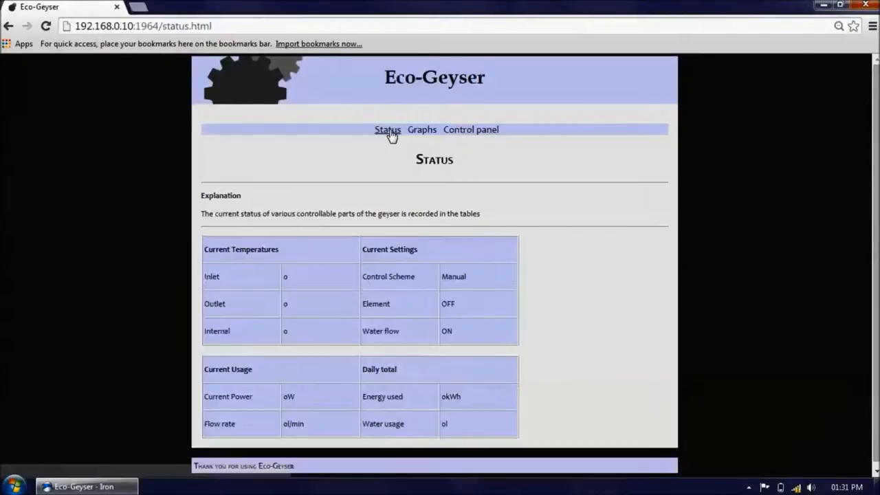
left_click(388, 129)
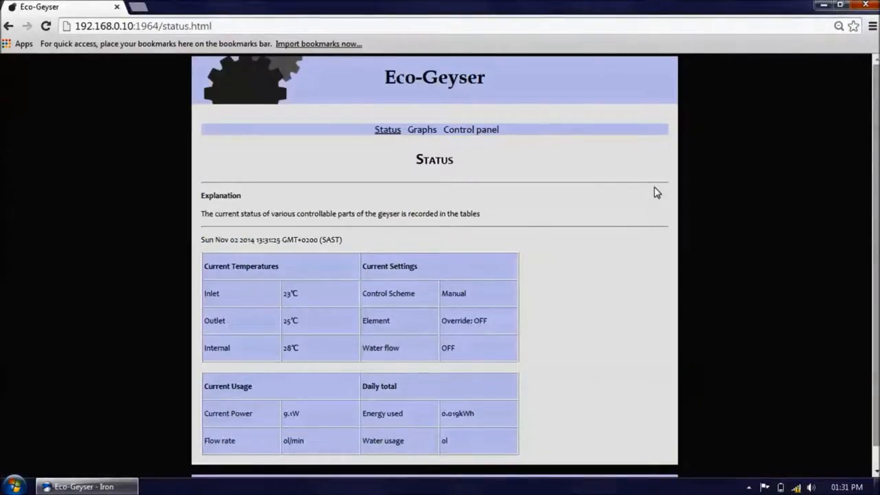
mouse_move(344, 307)
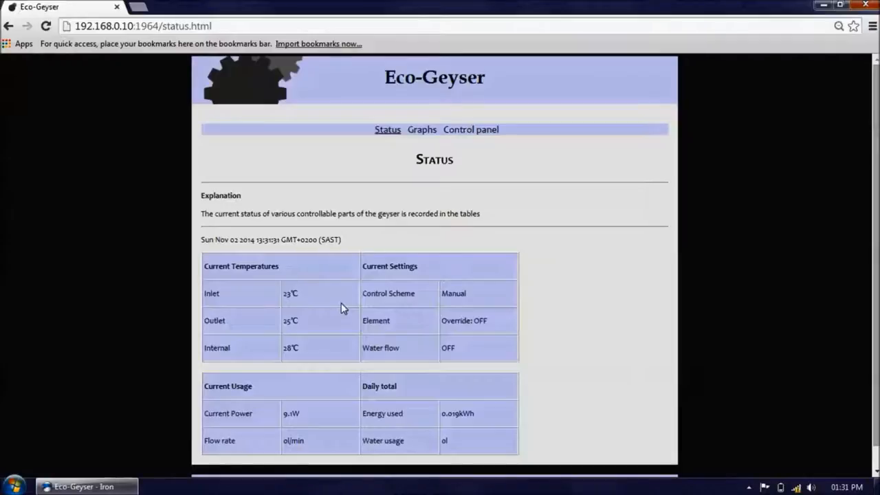
mouse_move(511, 301)
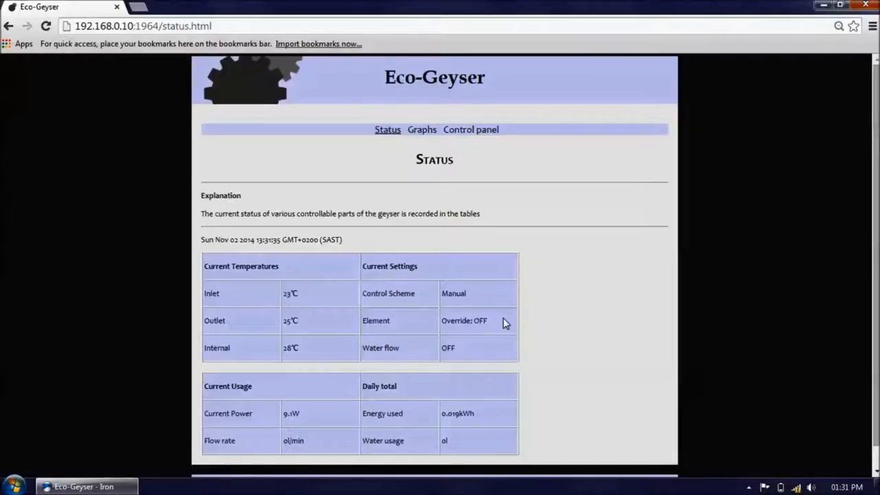
mouse_move(489, 361)
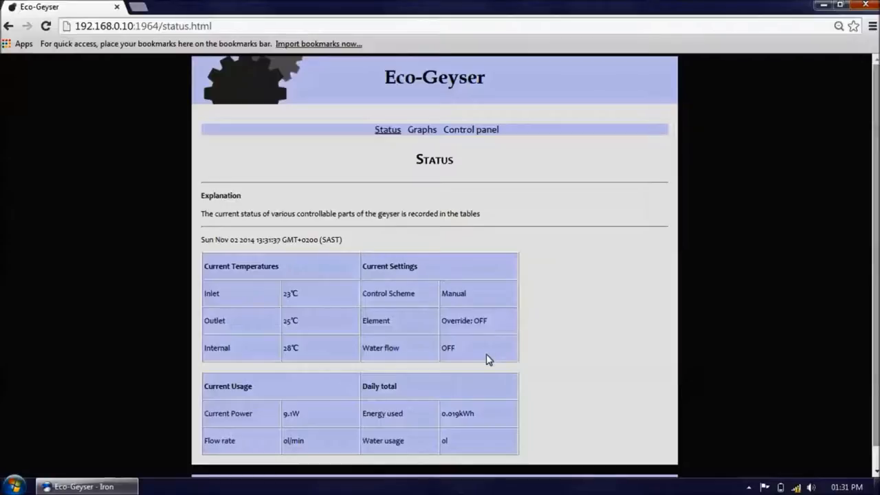
scroll("down", 3)
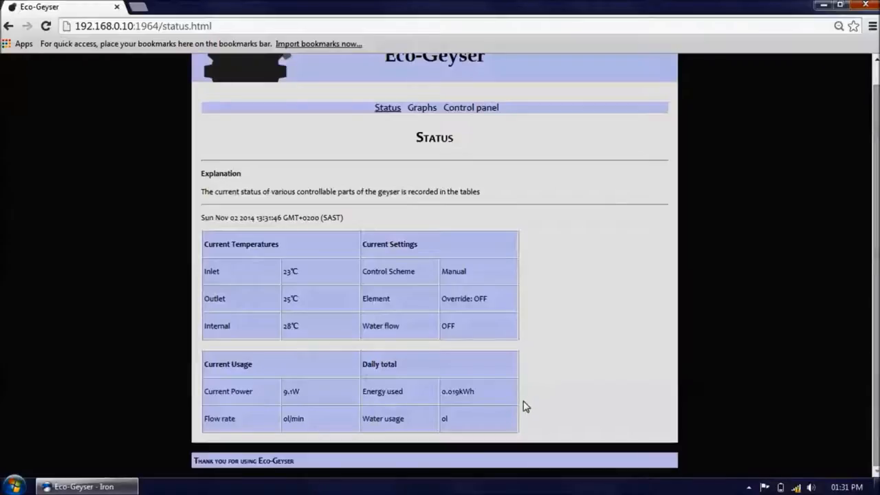
scroll("up", 3)
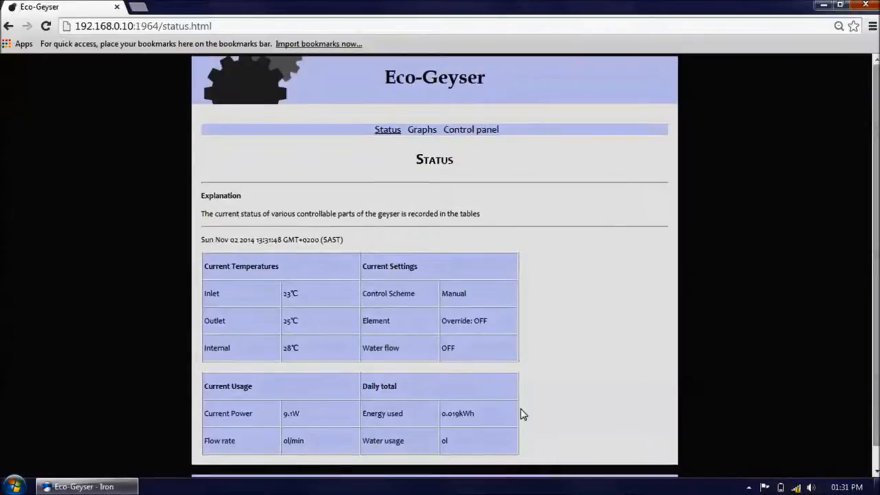
left_click(421, 129)
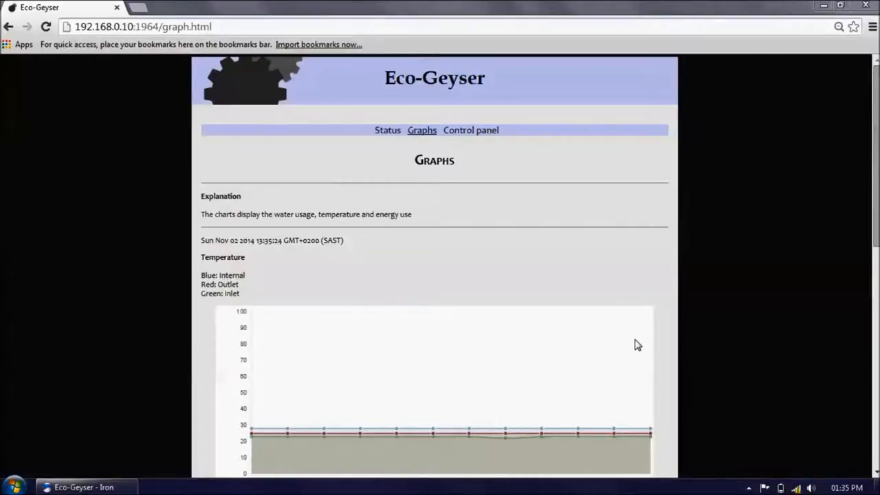
scroll("down", 3)
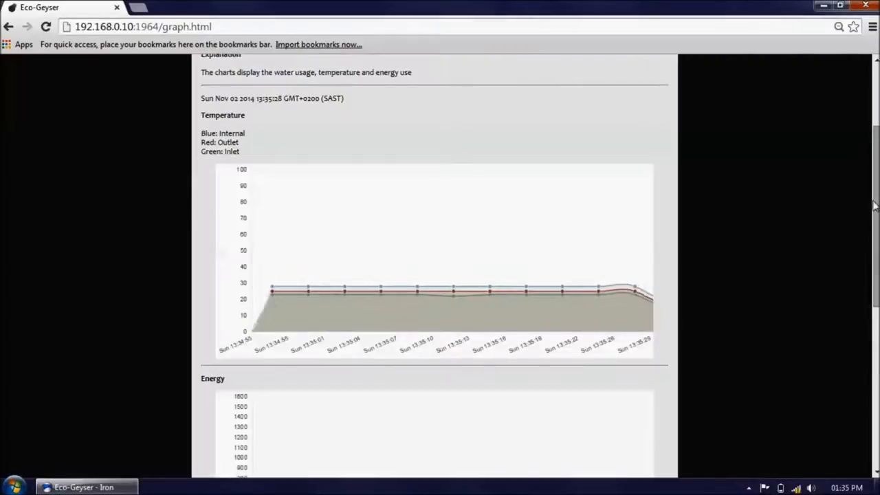
scroll("down", 3)
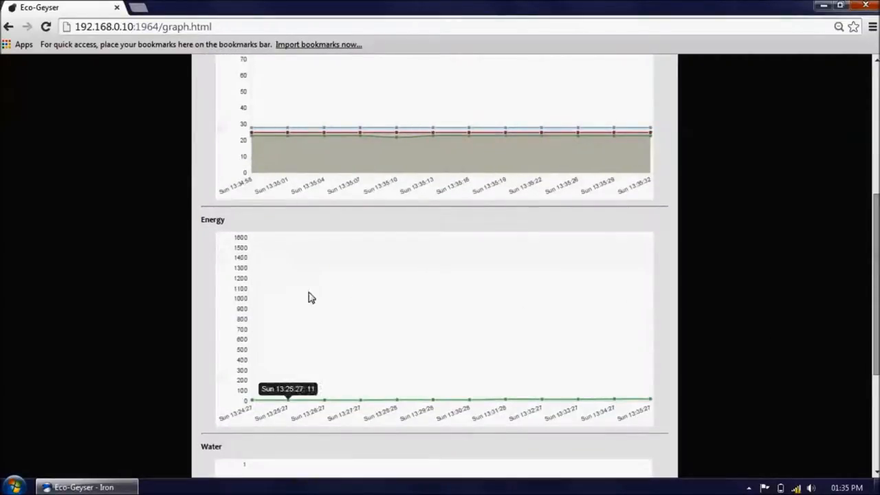
scroll("down", 3)
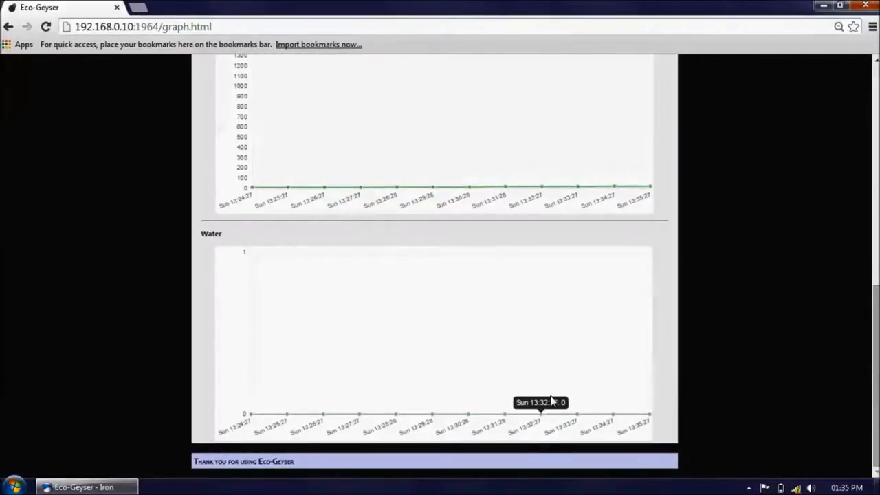
scroll("up", 3)
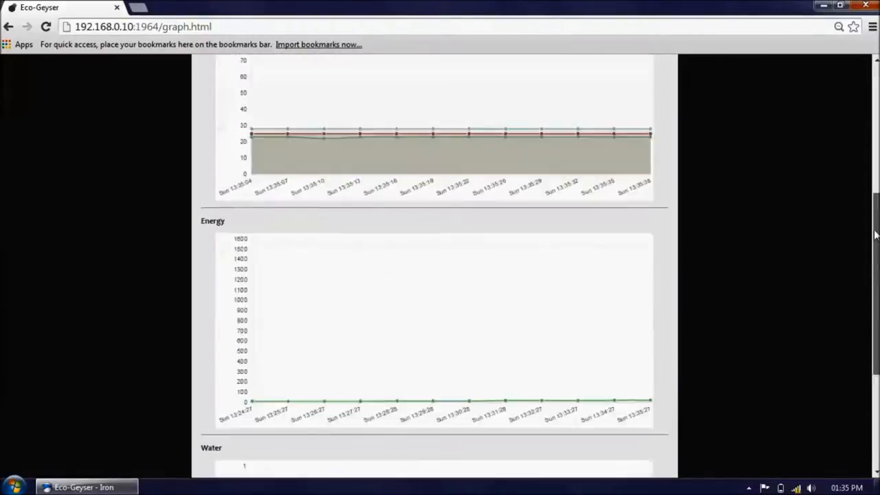
left_click(470, 129)
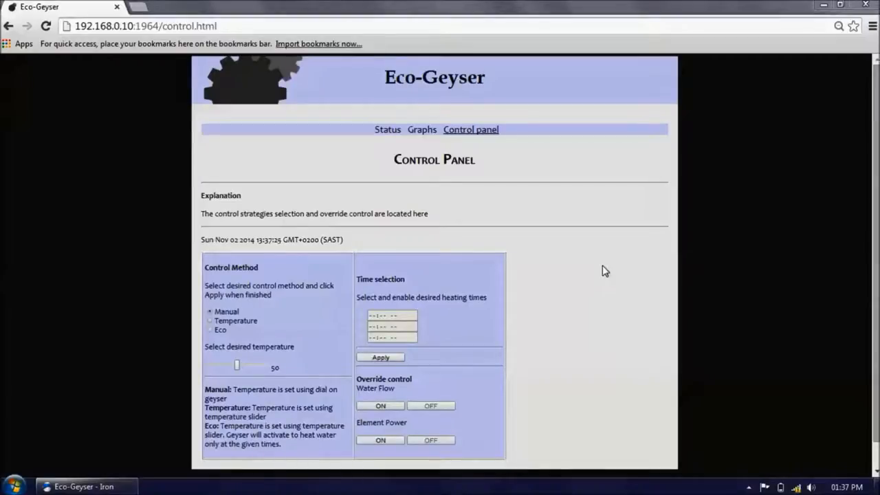
mouse_move(239, 369)
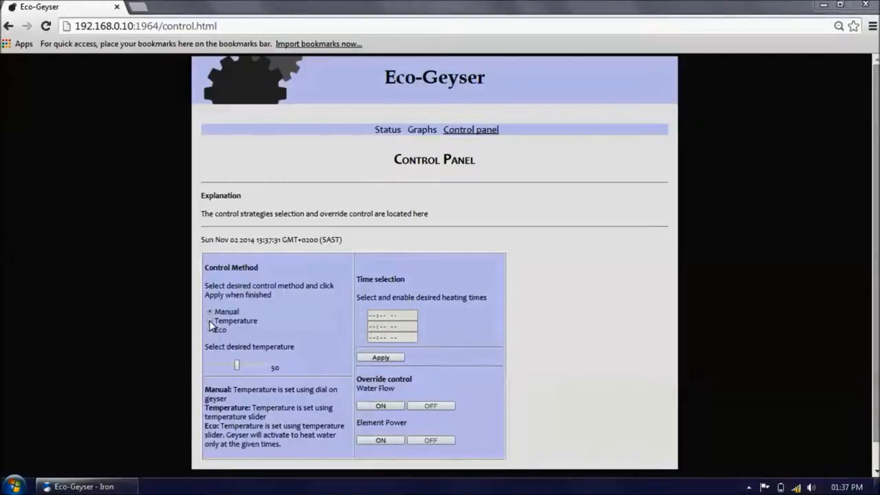
Select the Temperature control method, with the desired temperature at 50
left_click(209, 320)
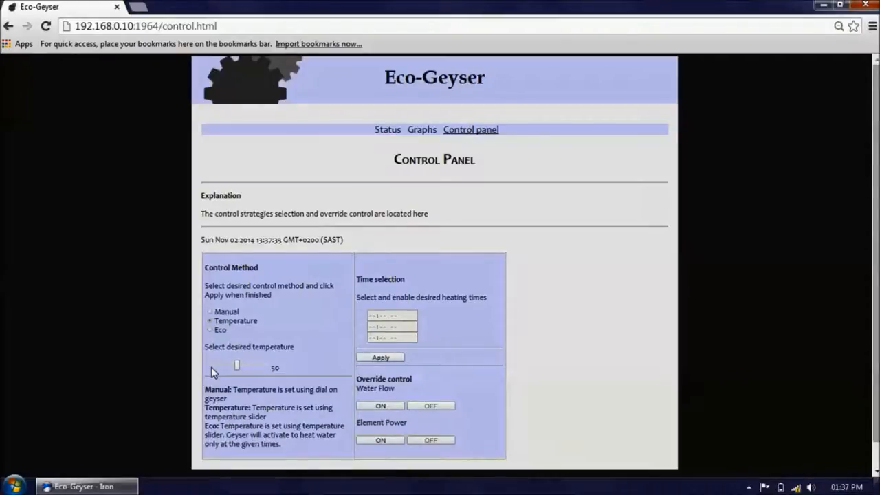
mouse_move(420, 324)
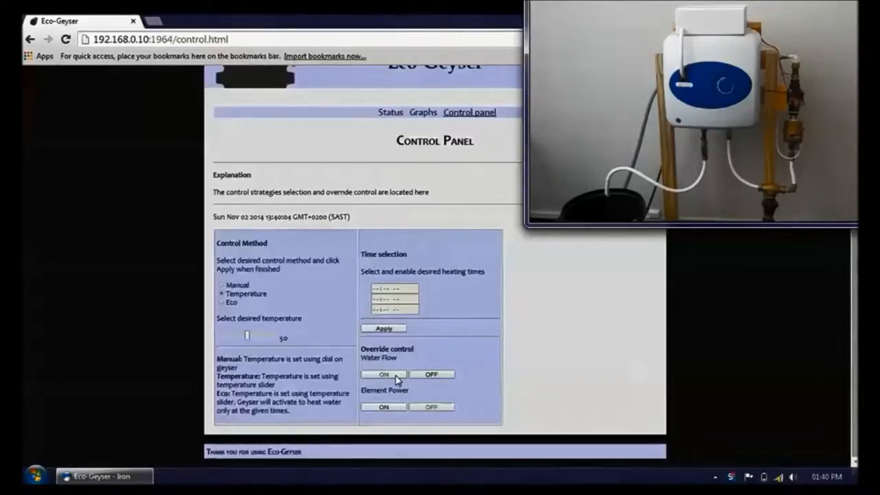
Toggle the water flow override on and set the element power override OFF, then go to Graphs
left_click(431, 374)
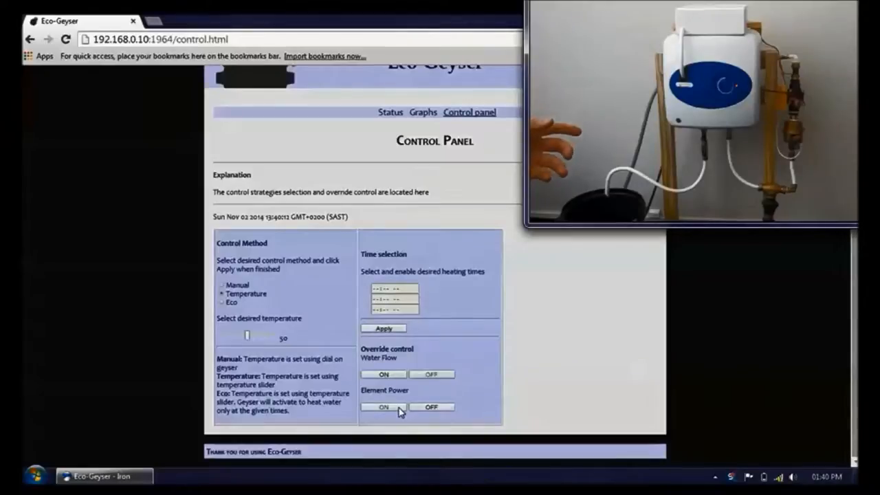
left_click(432, 407)
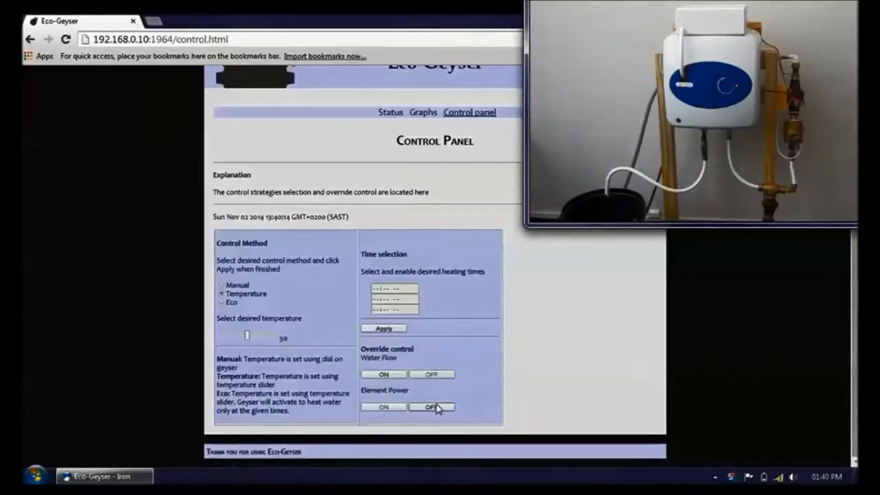
left_click(382, 407)
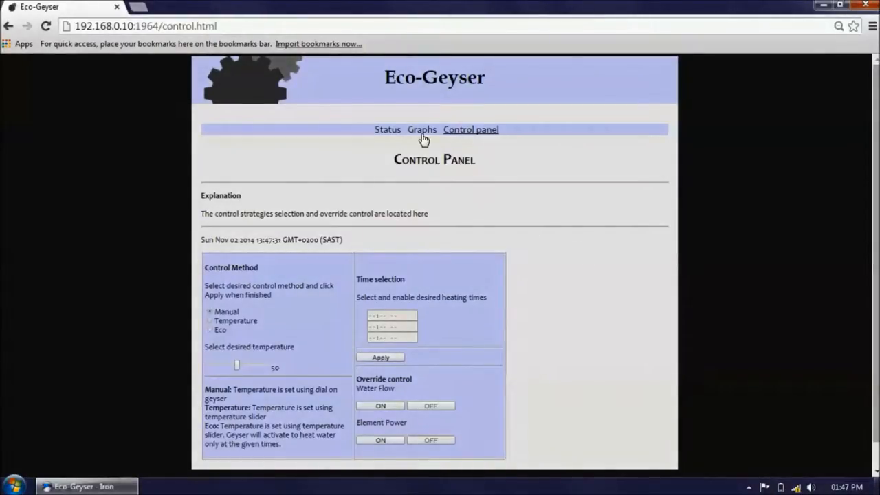
left_click(420, 129)
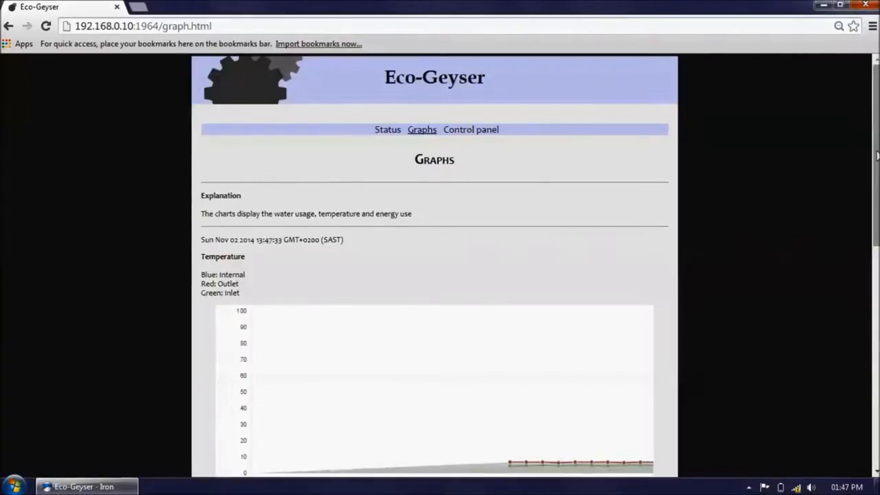
Scroll through the Temperature, Energy and Water charts, with water usage rising to about 7.5
scroll("down", 3)
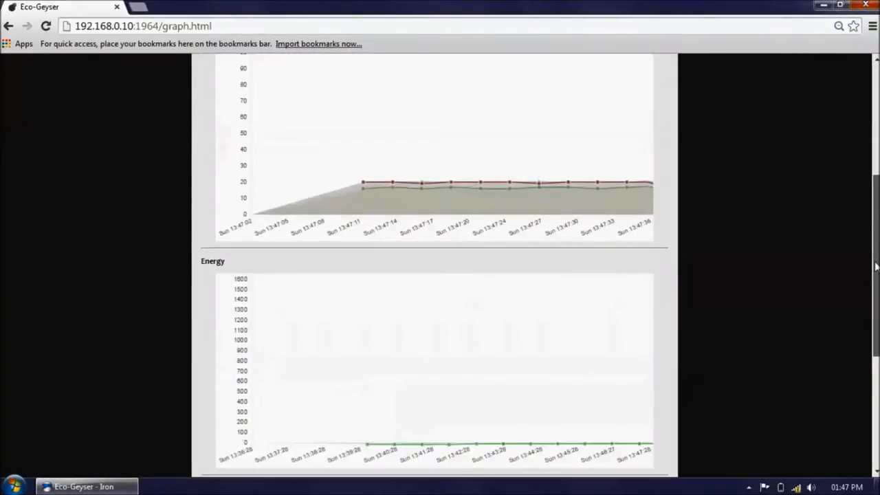
scroll("down", 3)
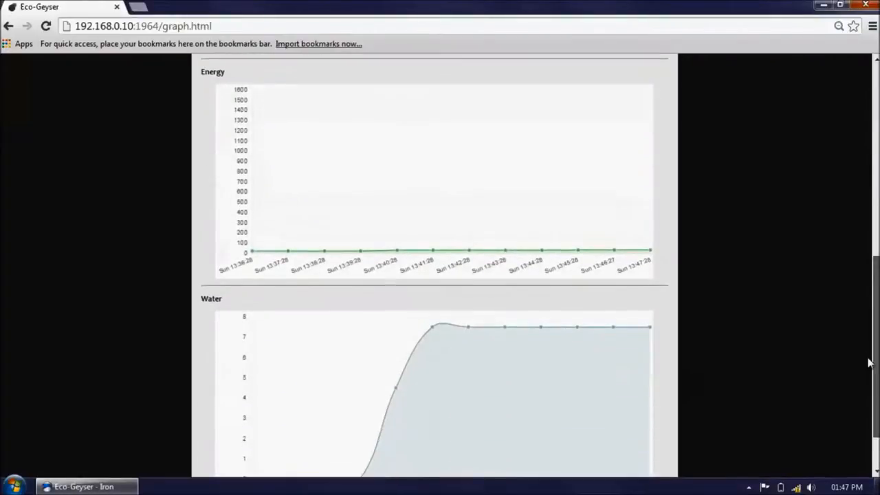
scroll("down", 3)
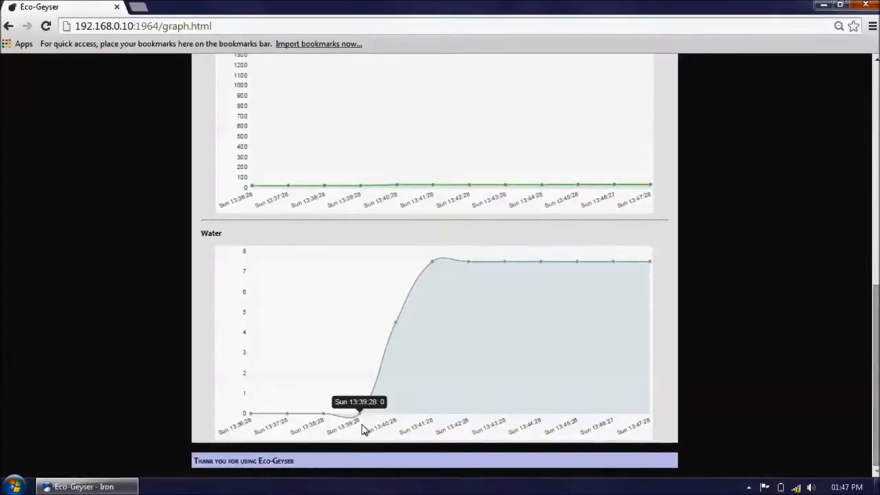
mouse_move(402, 330)
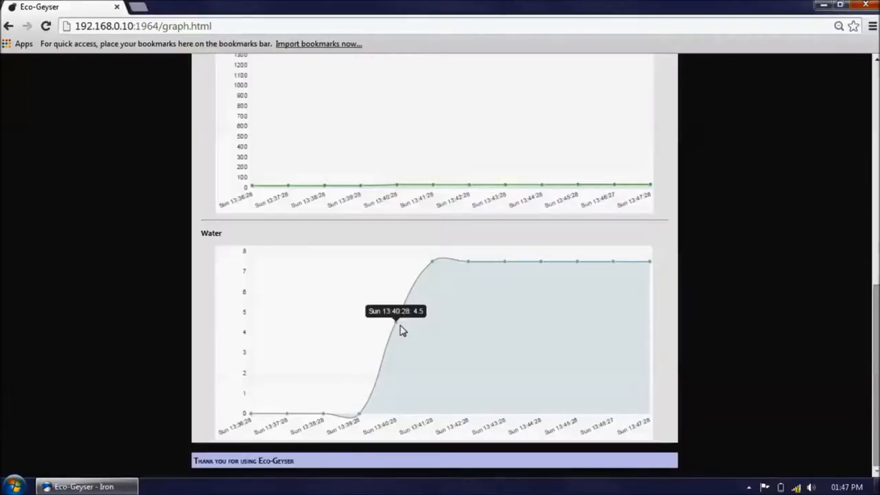
mouse_move(468, 264)
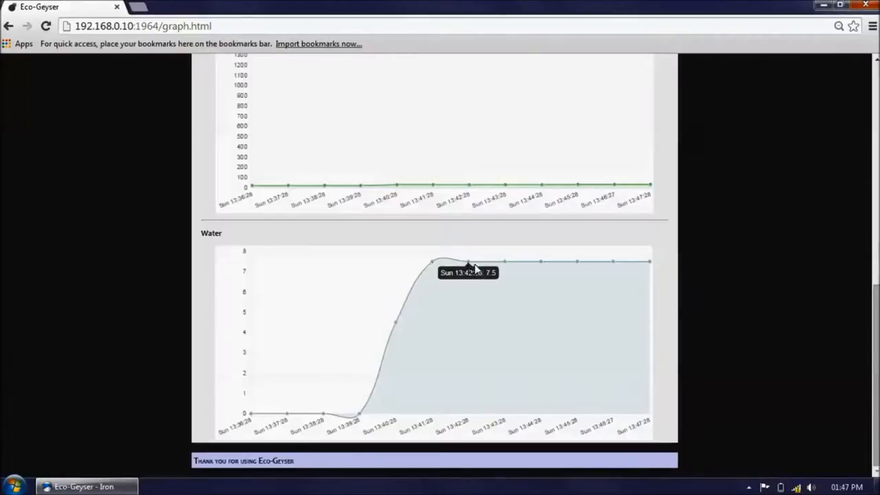
mouse_move(576, 266)
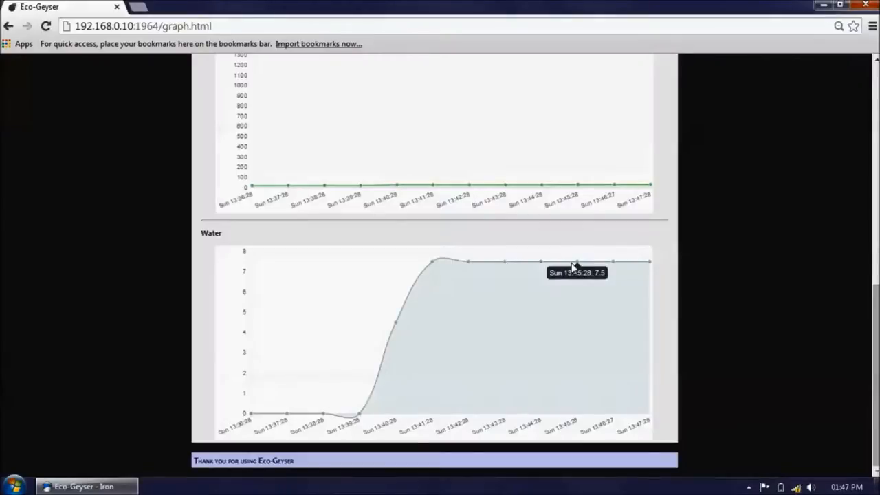
mouse_move(685, 268)
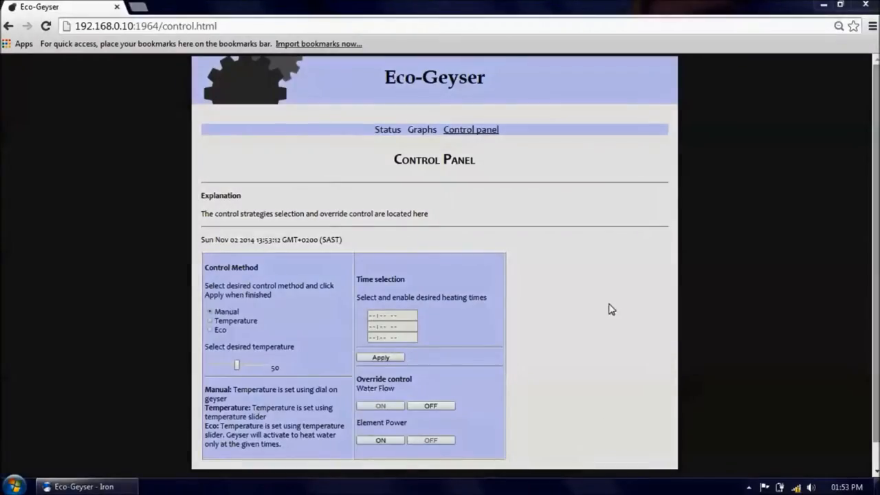
mouse_move(597, 242)
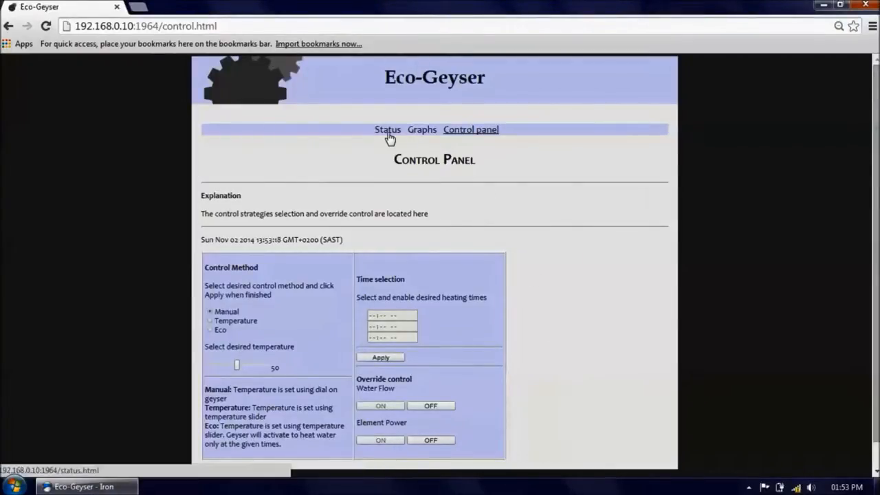
Go to the Status page showing manual control, element auto, water flow on and zero usage
left_click(388, 129)
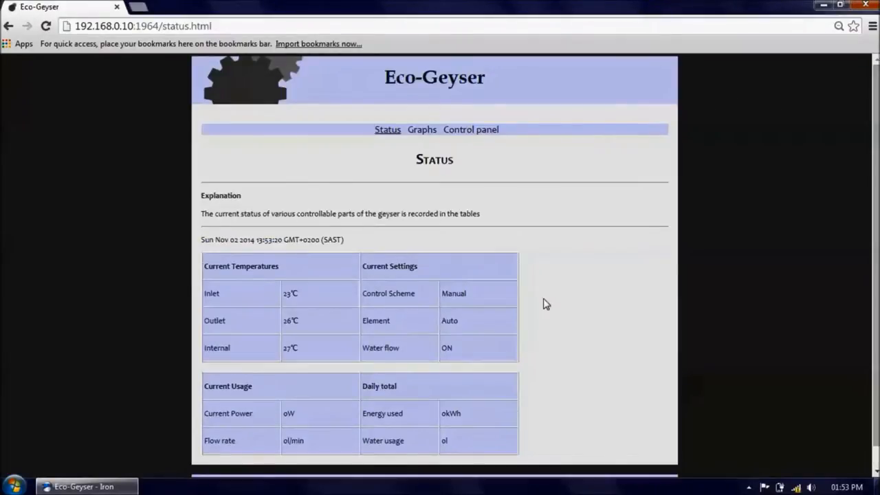
mouse_move(454, 325)
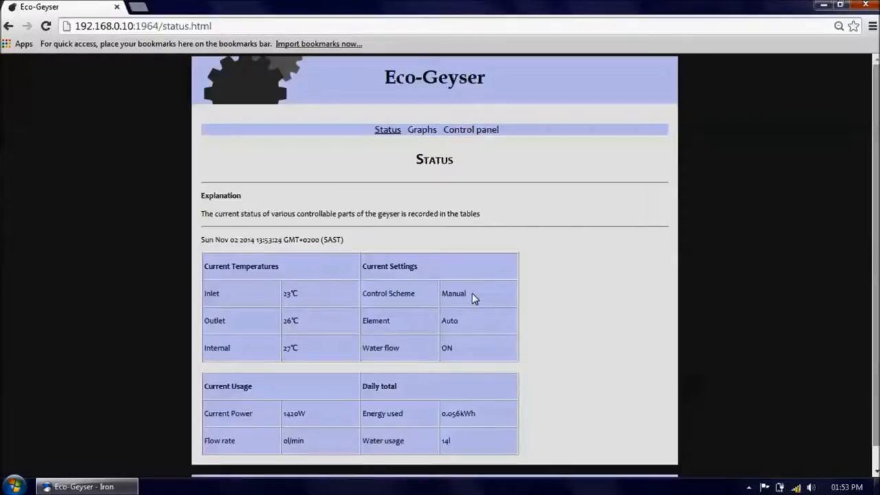
mouse_move(459, 361)
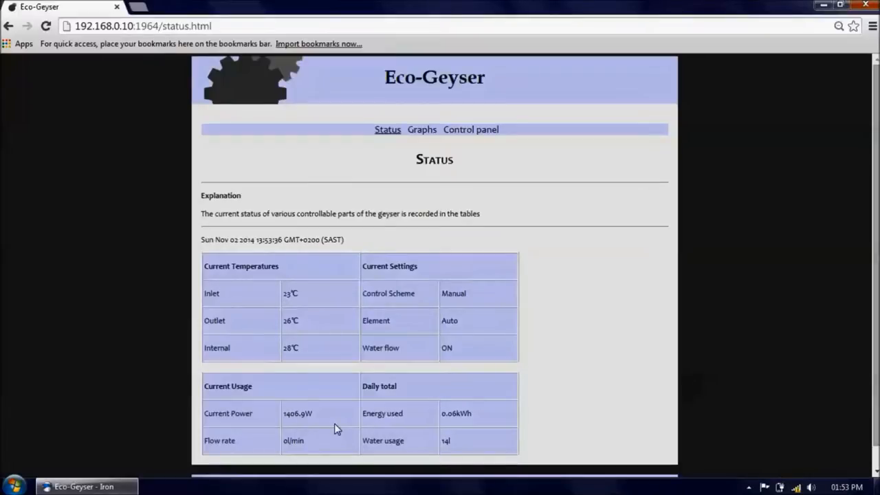
mouse_move(433, 212)
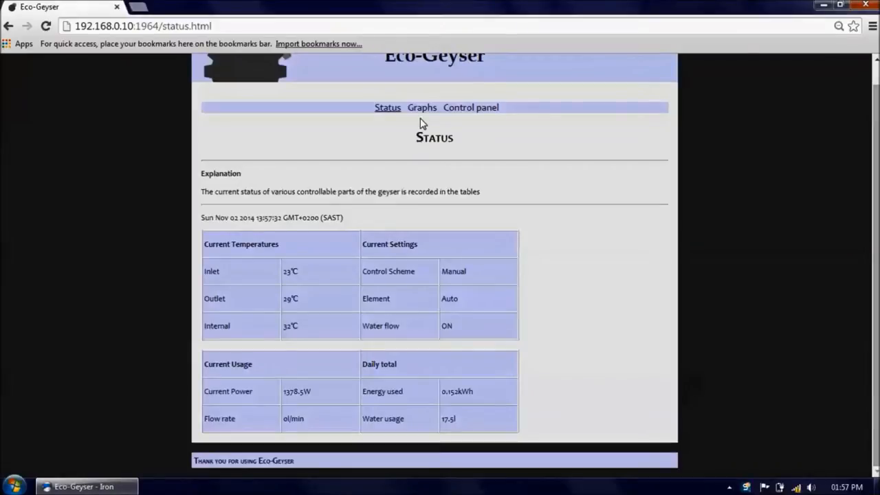
After the readings reach about 1.4 kW power draw, go to the Graphs page
left_click(421, 107)
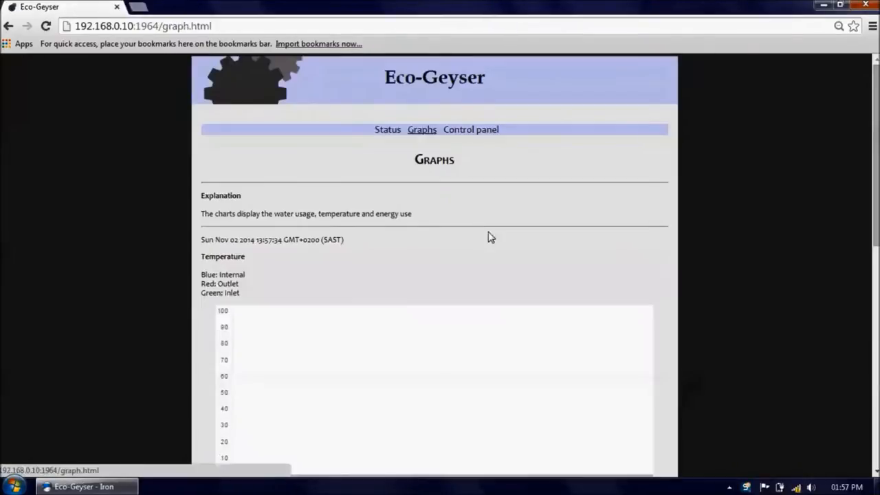
scroll("down", 3)
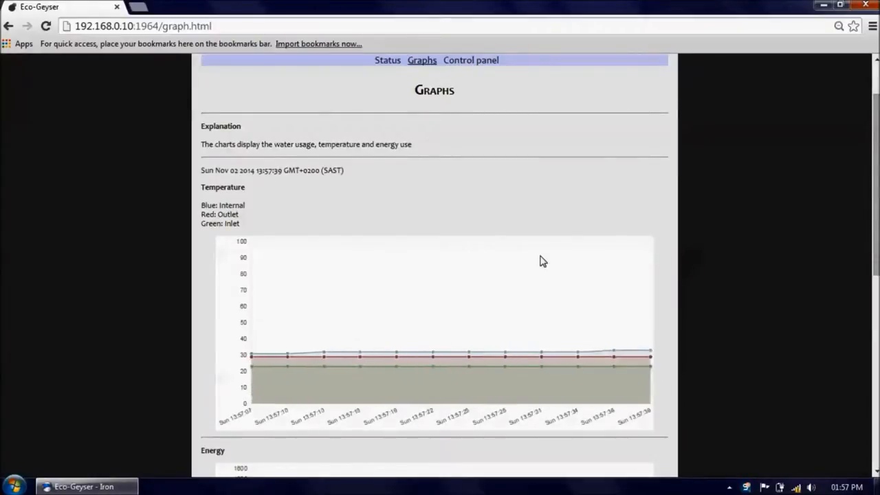
mouse_move(564, 306)
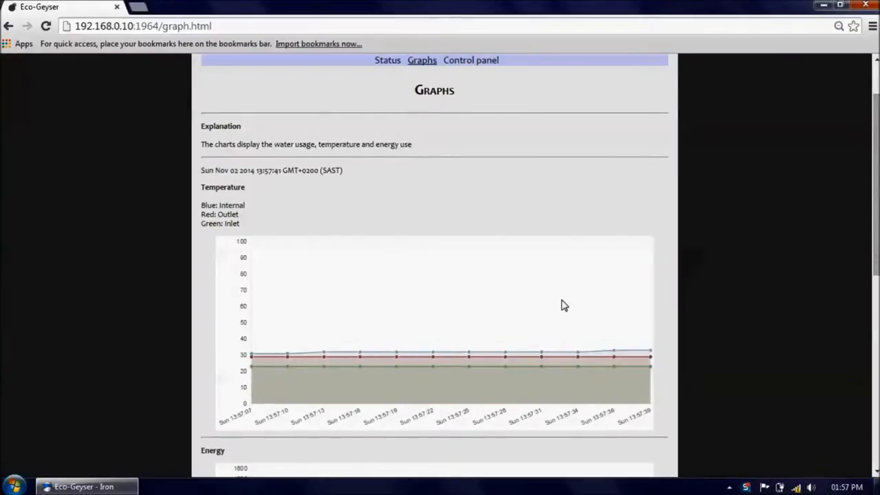
mouse_move(594, 357)
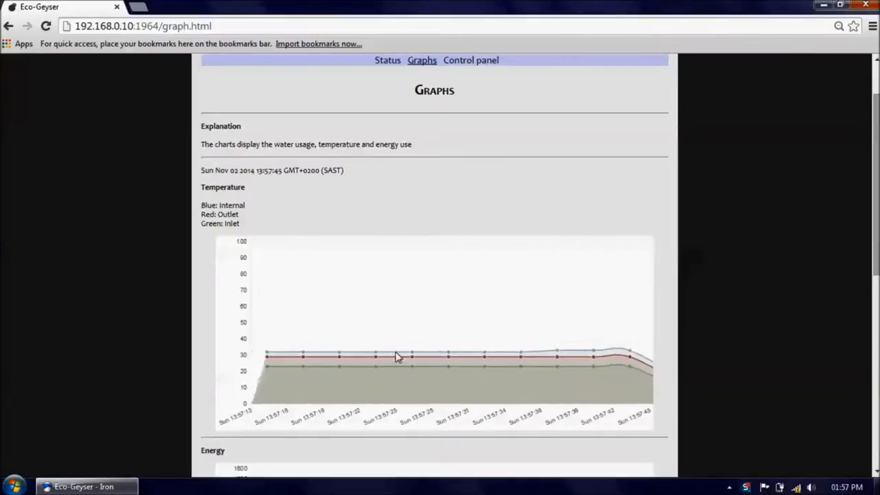
mouse_move(543, 355)
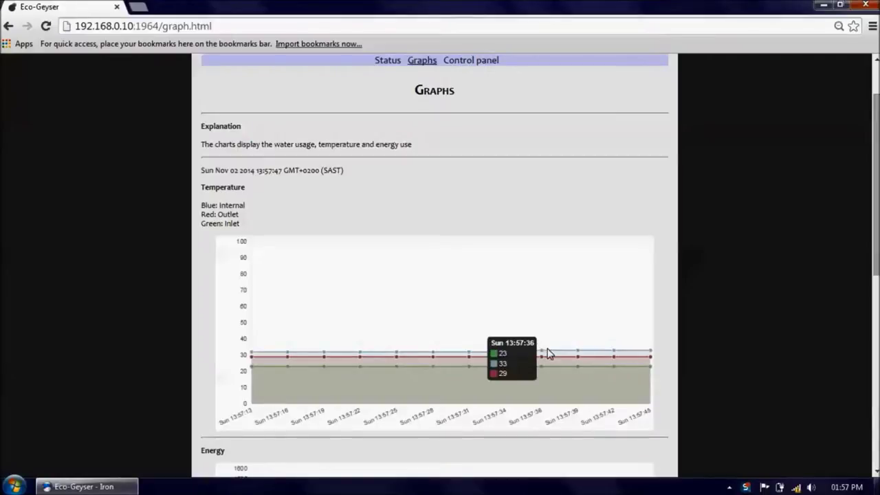
mouse_move(646, 360)
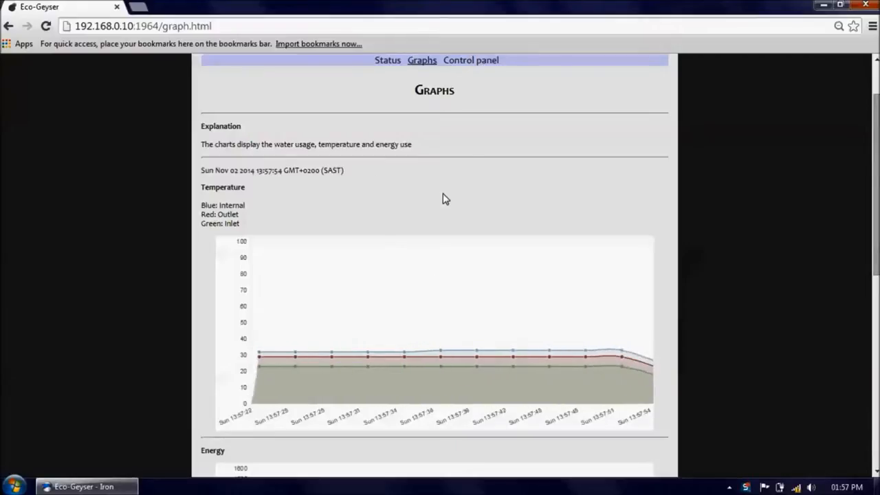
mouse_move(503, 187)
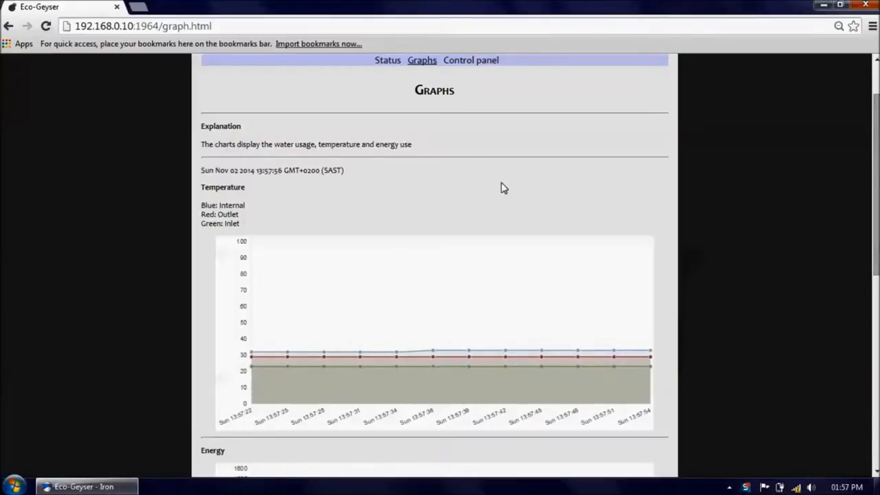
scroll("down", 3)
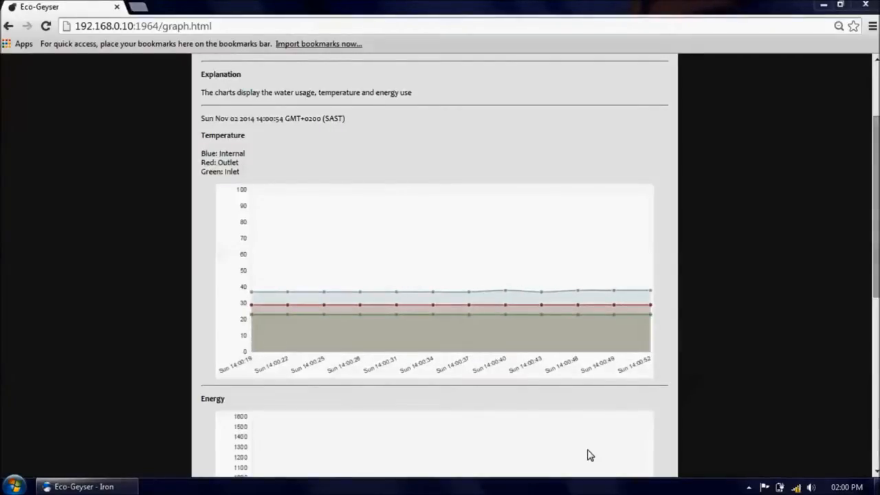
mouse_move(445, 310)
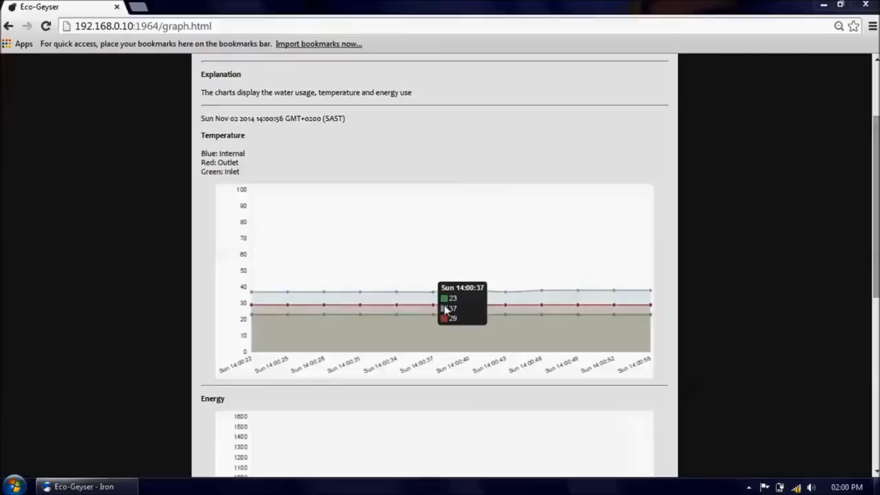
mouse_move(625, 294)
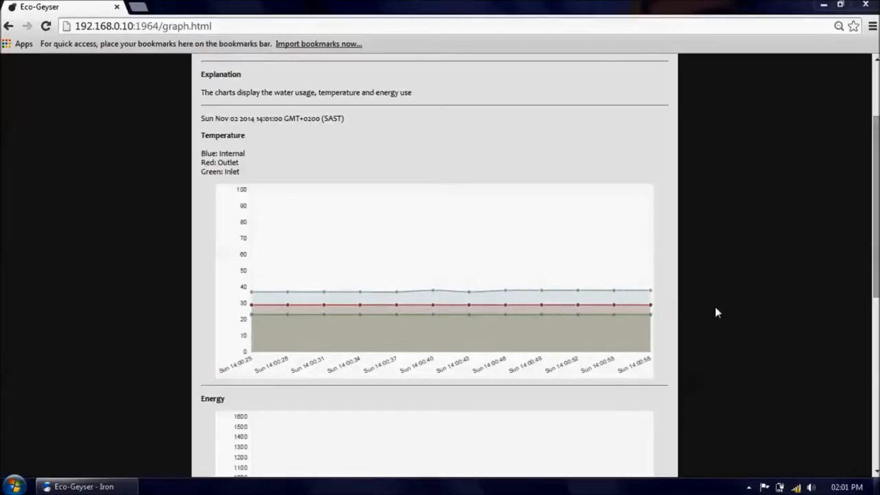
scroll("up", 3)
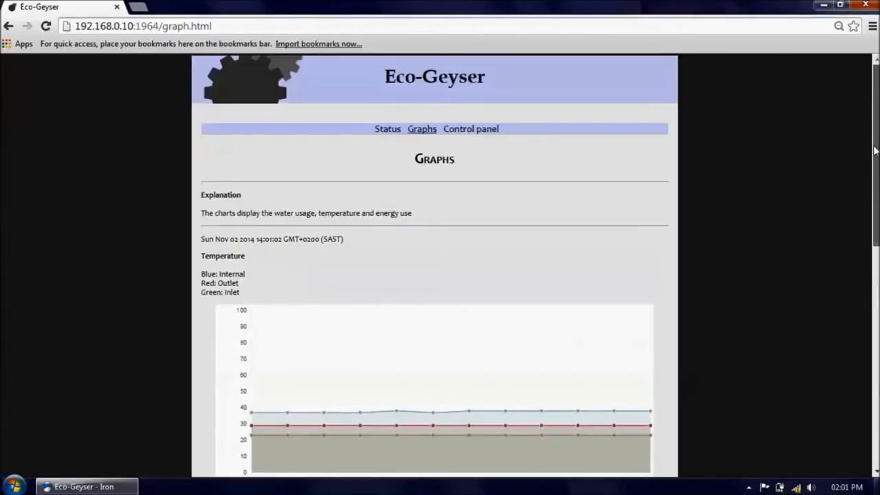
Return to Status and acknowledge the 'Geyser burst. Water cutoff in effect' alert, leaving water flow and element override off
left_click(387, 129)
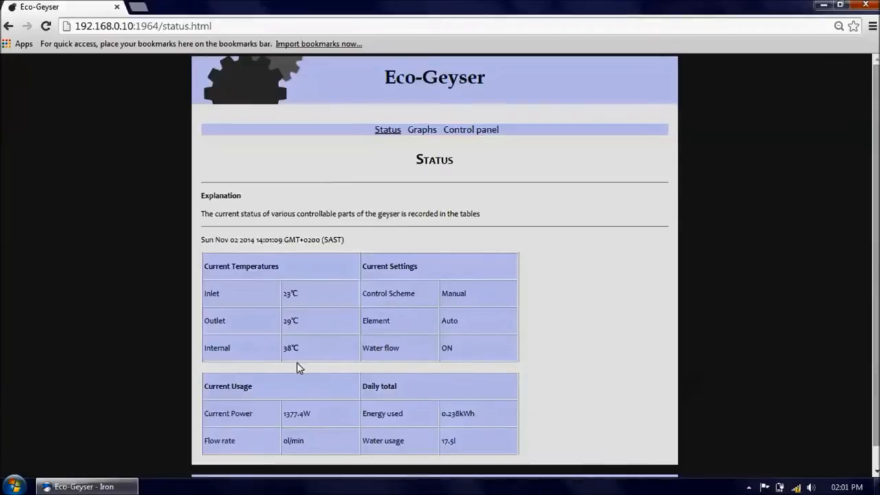
mouse_move(289, 363)
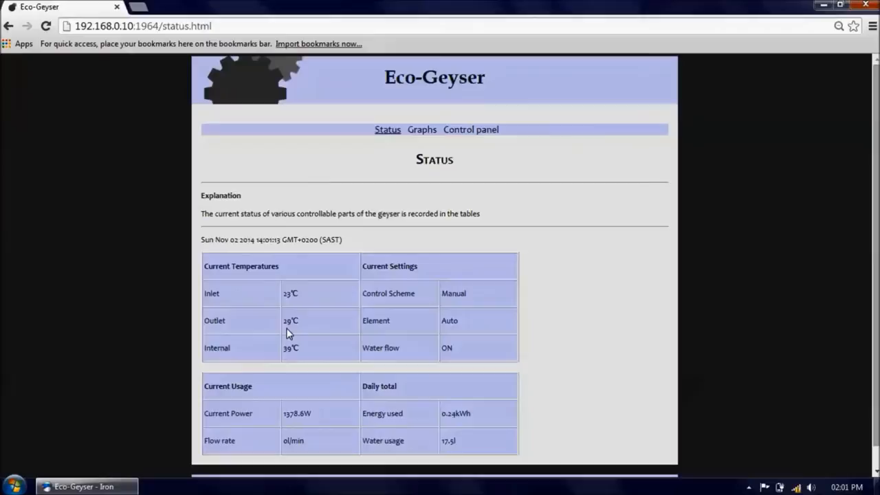
mouse_move(472, 334)
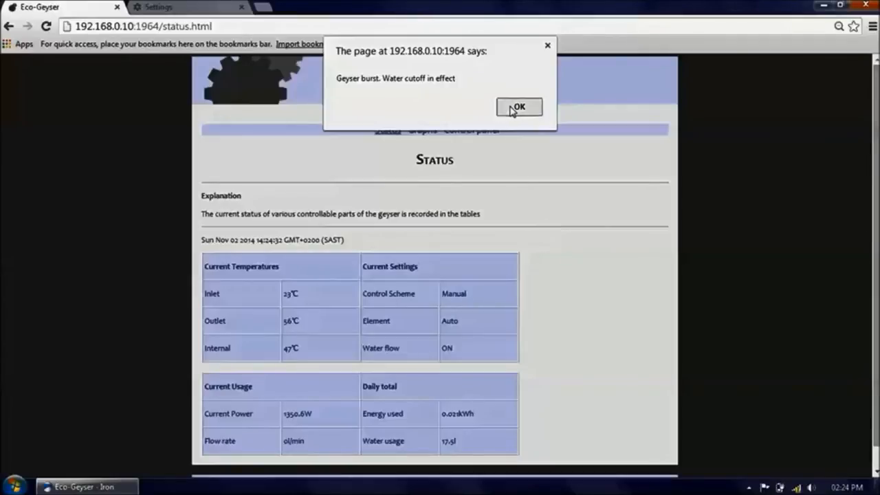
left_click(518, 107)
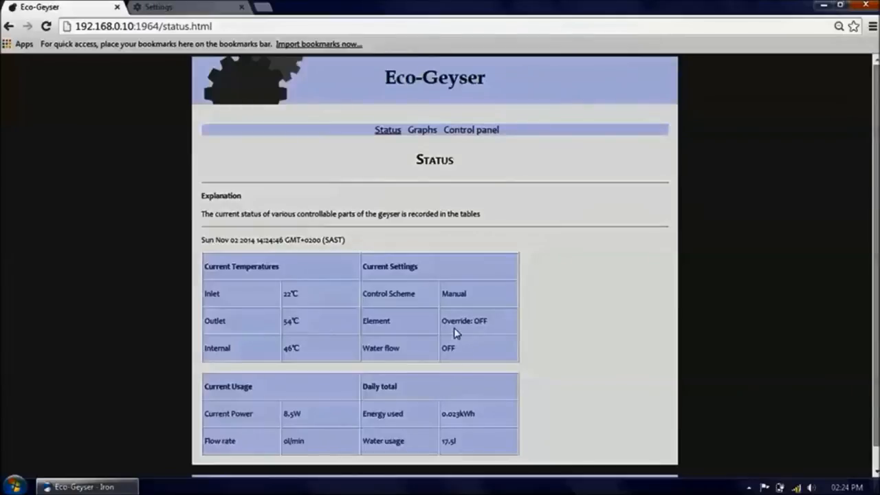
mouse_move(560, 341)
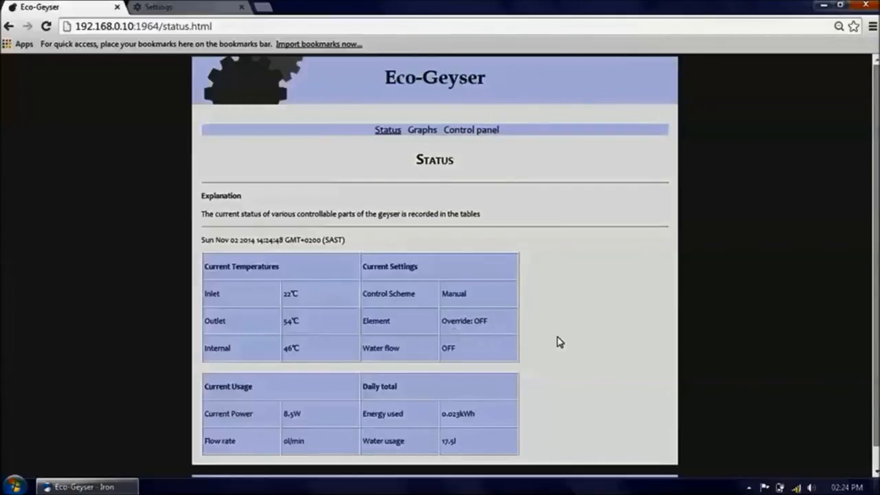